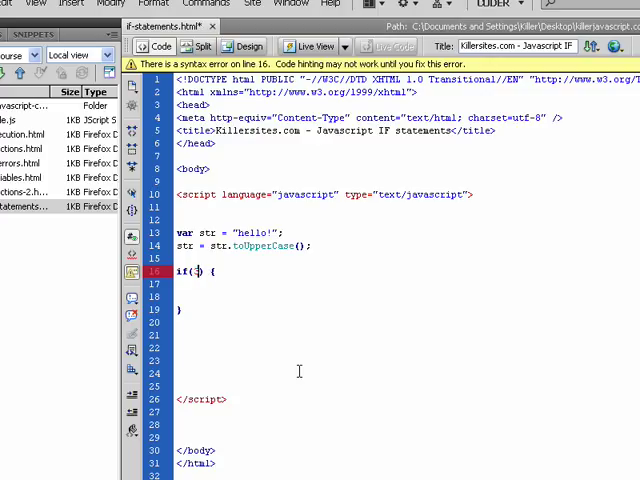
# Write an if(3<4) block whose body is console.log("Indeed it is").
pyautogui.write('3<4')
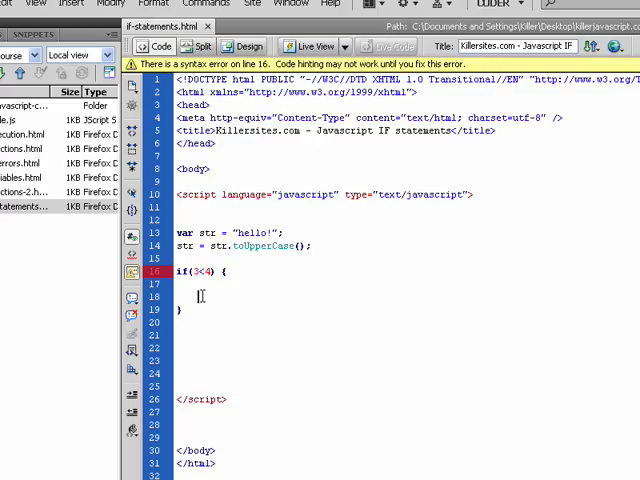
pyautogui.write('console.')
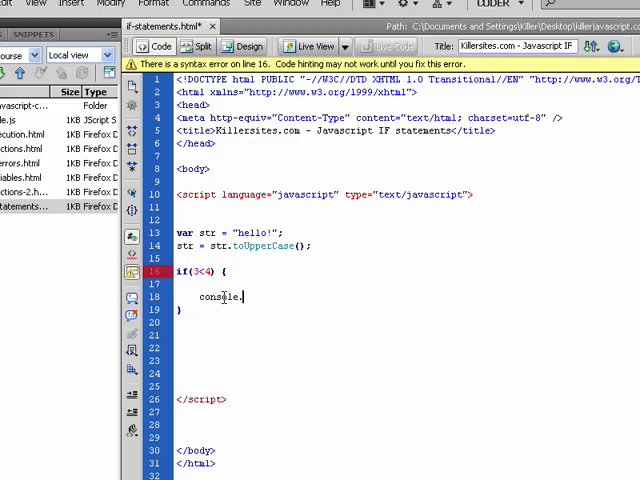
pyautogui.write('log();')
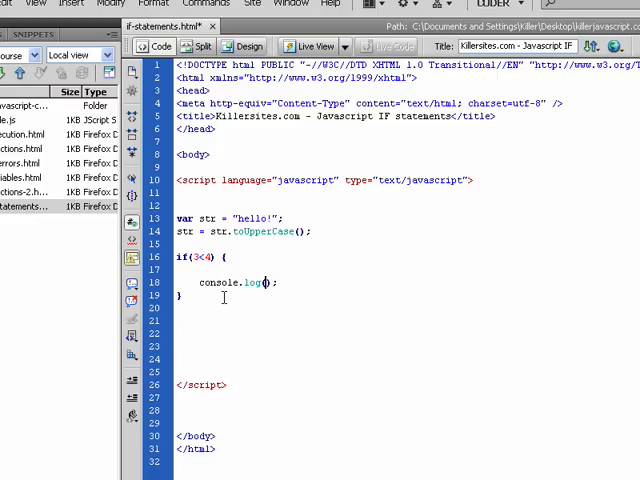
pyautogui.write('""')
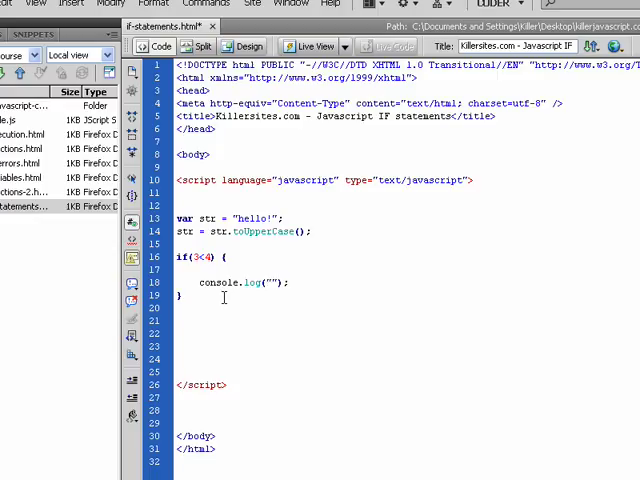
pyautogui.write('Index')
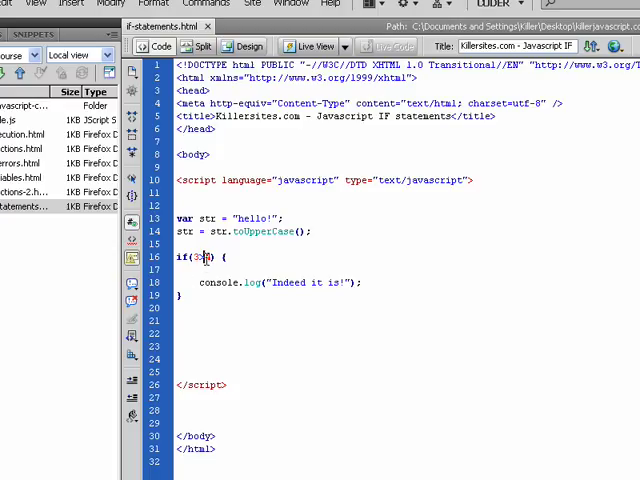
# Change the if condition's comparison to 3>4, leaving the log message unchanged.
pyautogui.write('4')
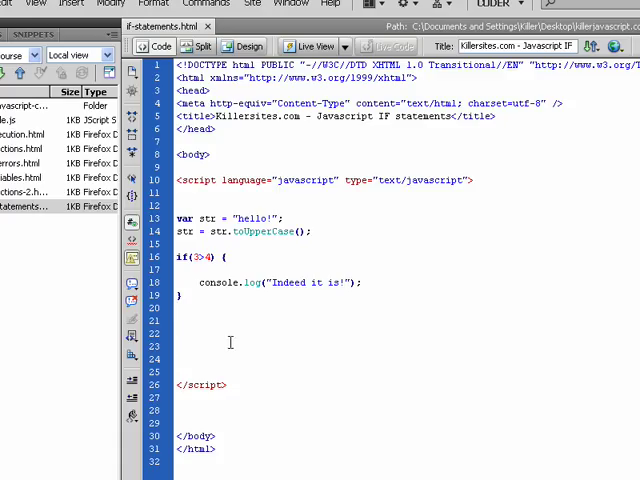
pyautogui.click(178, 344)
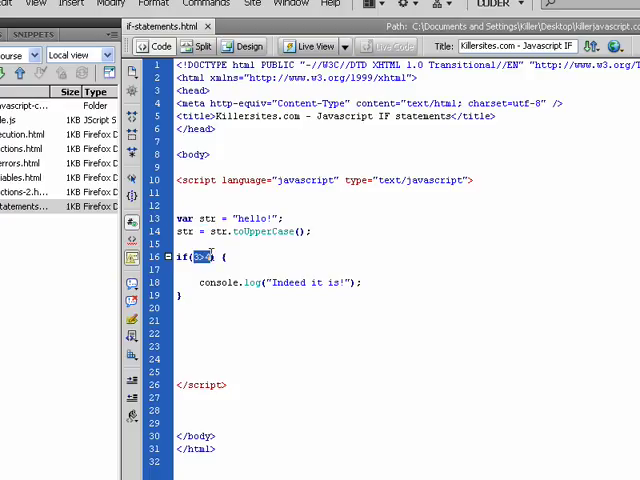
# Replace the numeric comparison with str.indexOf("") as the if condition.
pyautogui.write('str.indexOf(')
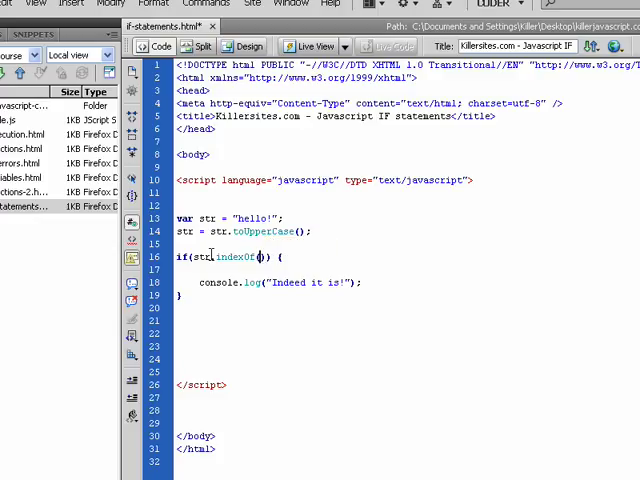
pyautogui.write('""')
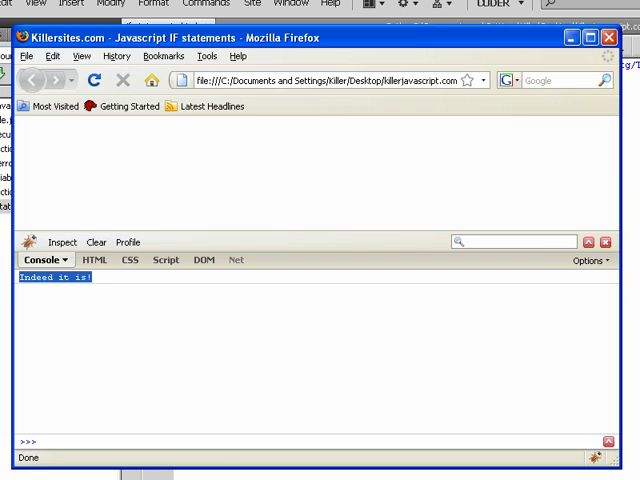
# Reload statements.html in Firefox and check the console for 'Indeed it is'.
pyautogui.click(96, 242)
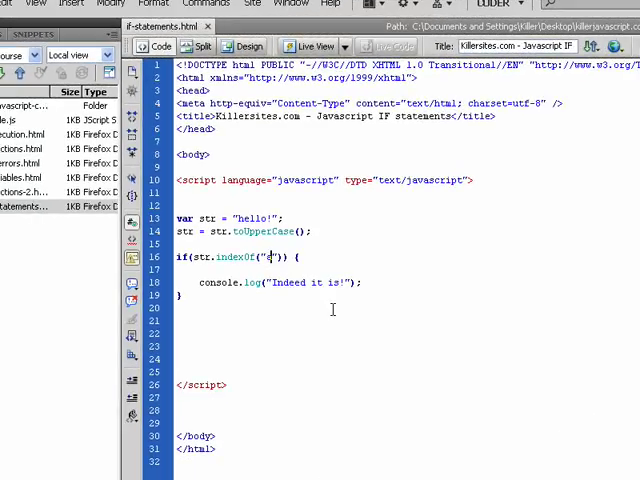
# Make the condition str.indexOf("a") and have console.log print str.indexOf("a").
pyautogui.write('a')
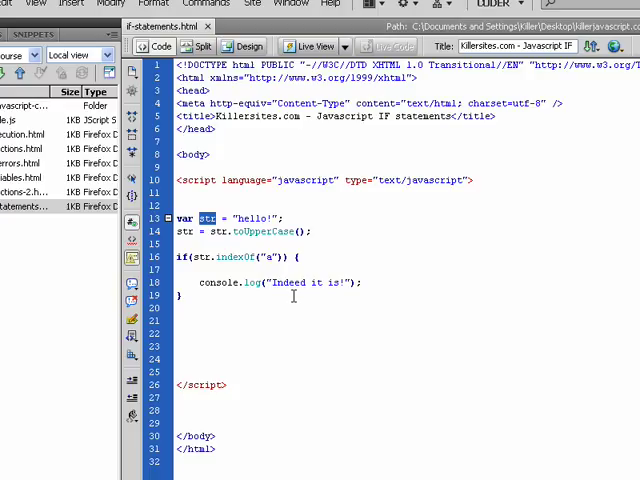
pyautogui.doubleClick(242, 256)
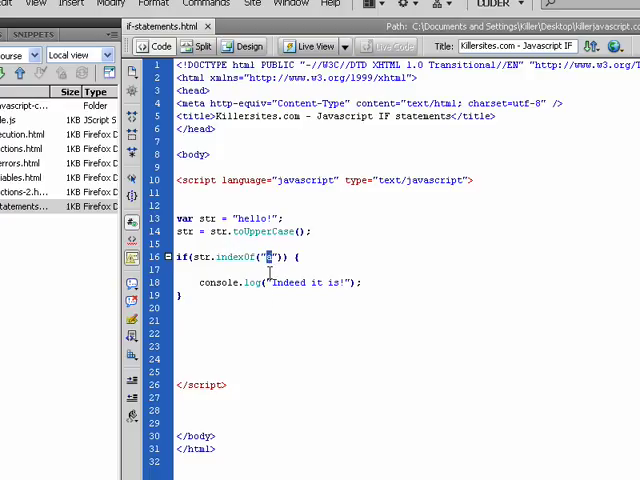
pyautogui.doubleClick(230, 256)
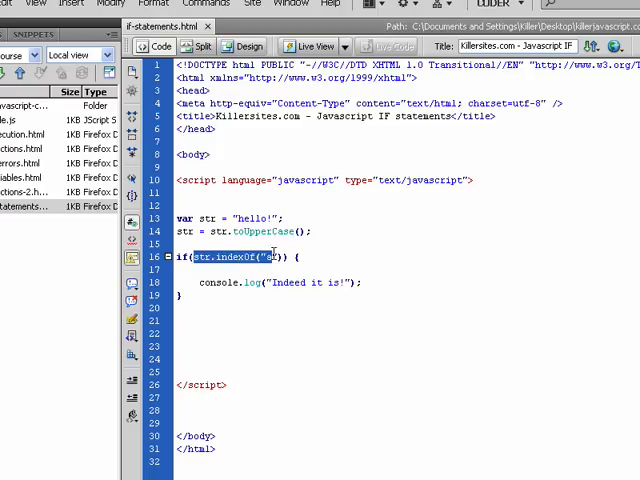
pyautogui.write('a')
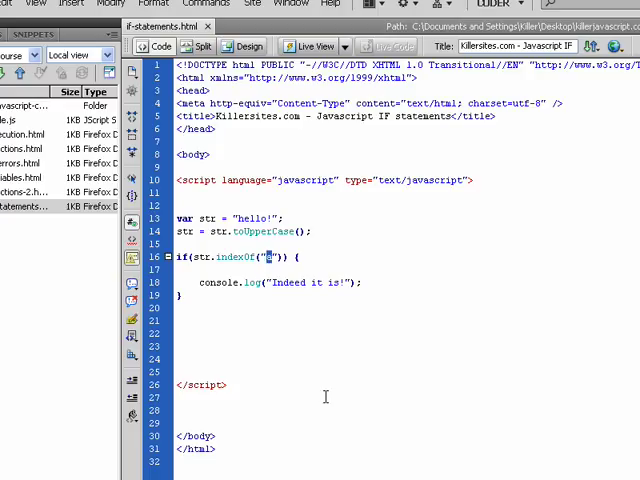
pyautogui.moveTo(270, 256)
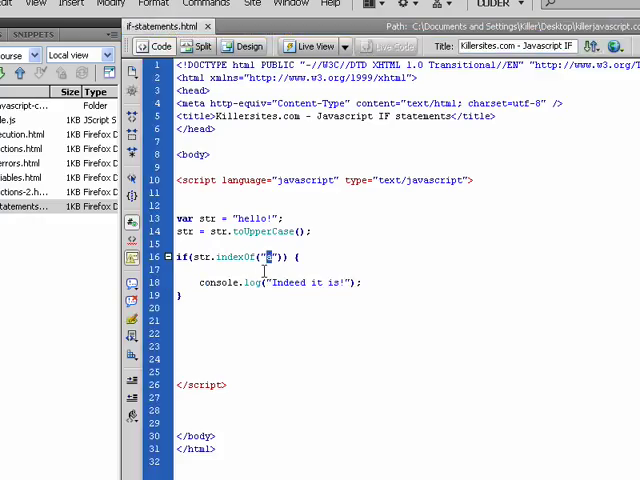
pyautogui.write('a')
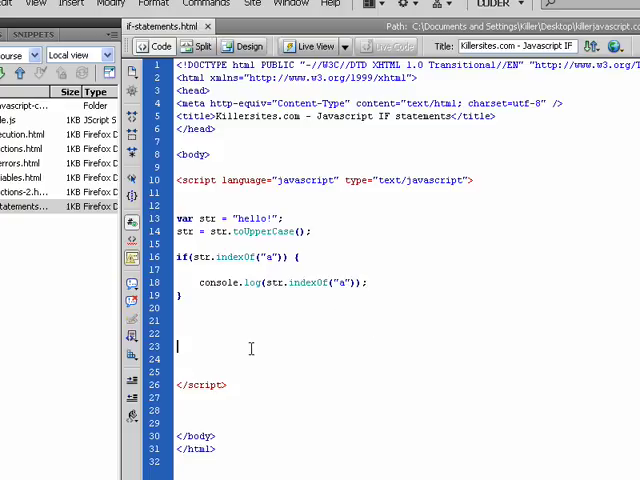
# Add a console.log(str.indexOf("a")) line and change the if block's message to "Ouch!".
pyautogui.write('console.log(str.indexOf("a"));')
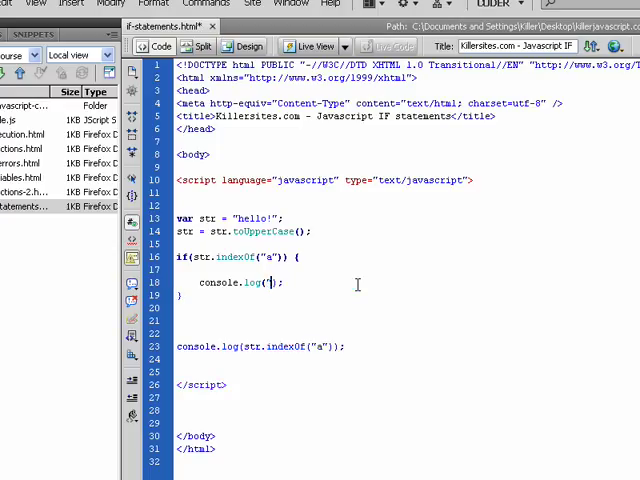
pyautogui.write('Ouch!')
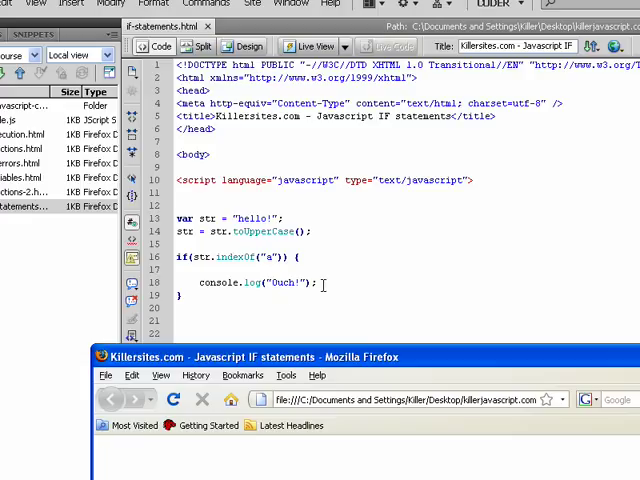
pyautogui.moveTo(292, 302)
pyautogui.write('-1 == ')
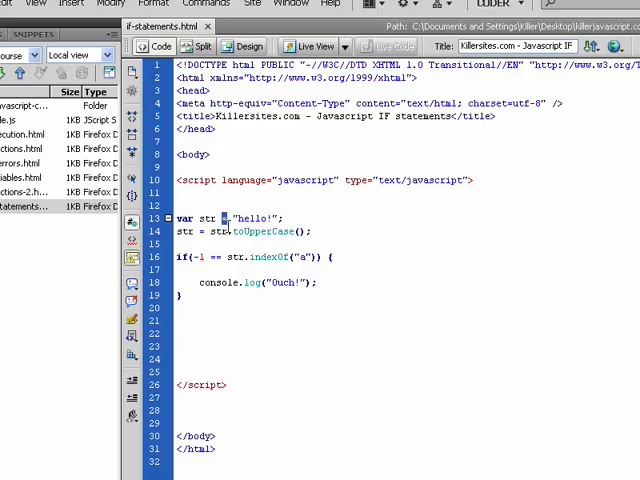
pyautogui.doubleClick(258, 218)
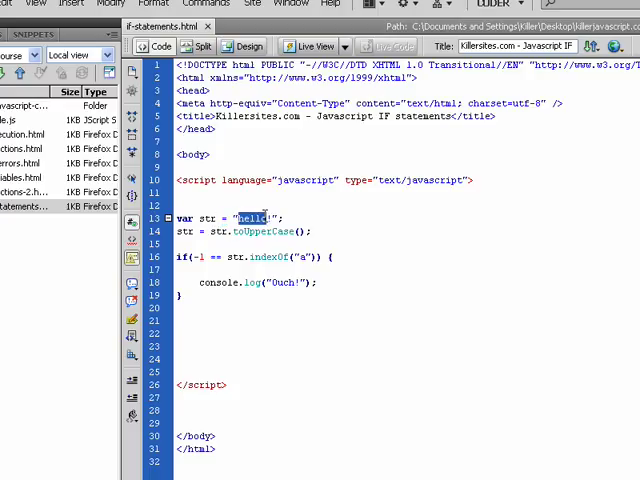
pyautogui.doubleClick(206, 218)
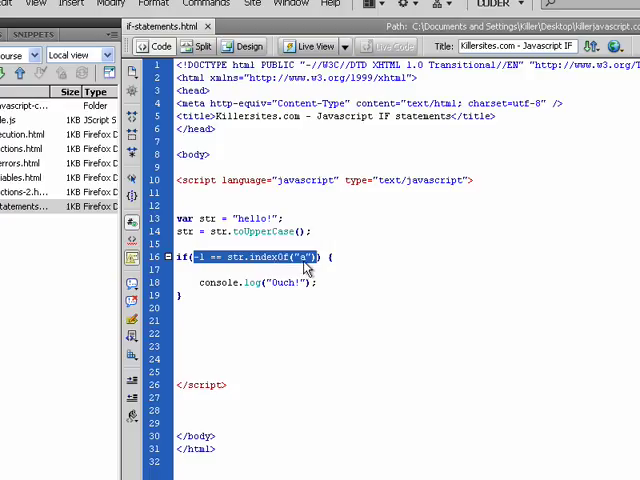
pyautogui.click(200, 256)
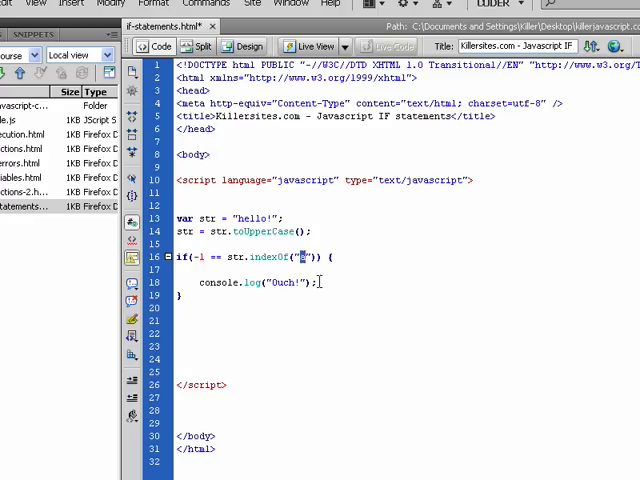
# Change the condition to -1 == str.indexOf("e") and switch to Firefox to test.
pyautogui.write('e')
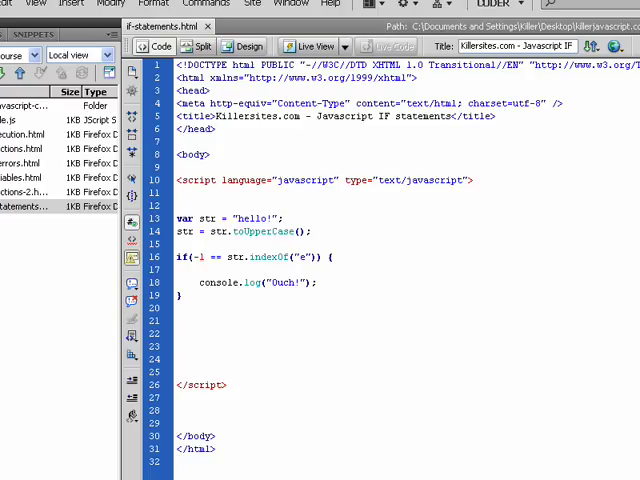
pyautogui.click(242, 218)
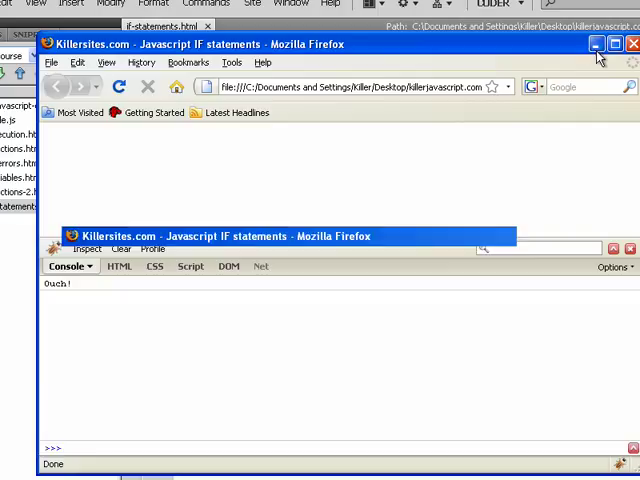
# After Firefox logs 'Ouch!', return to the Dreamweaver code editor.
pyautogui.click(632, 44)
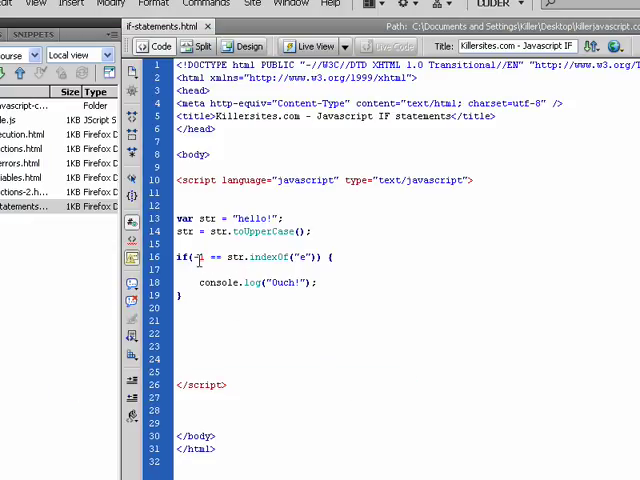